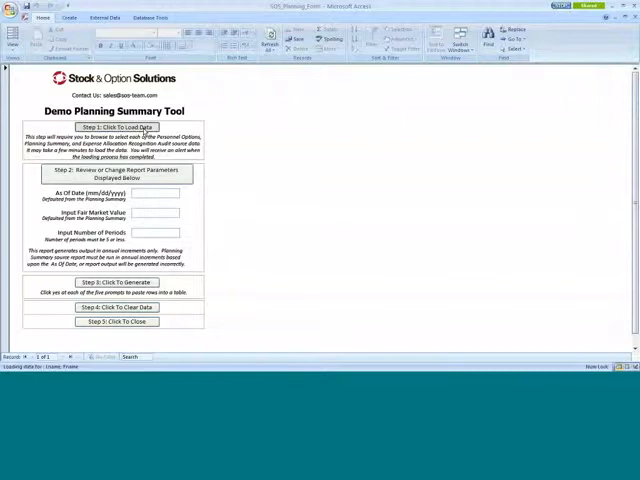
# - Start loading source data from the Demo Planning Summary Tool form
pyautogui.click(117, 127)
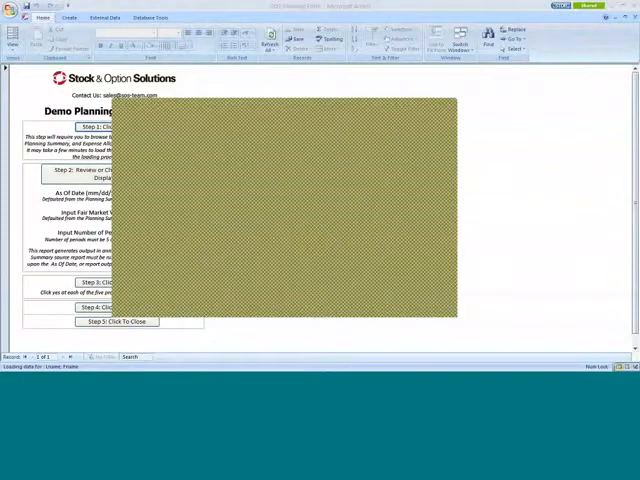
pyautogui.moveTo(398, 296)
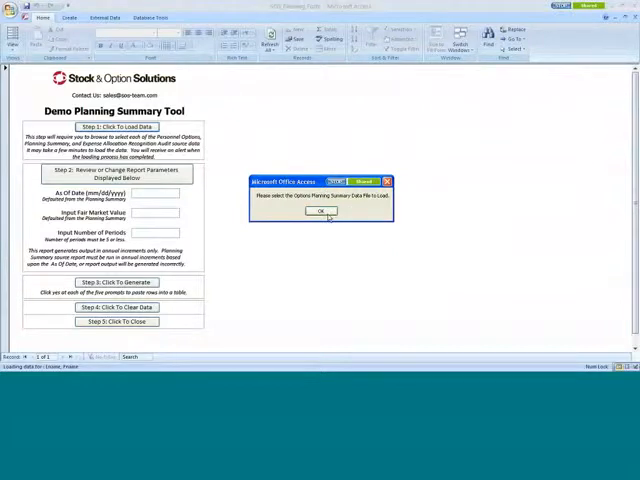
# - Load the options planning CSV as the first source file
pyautogui.click(320, 211)
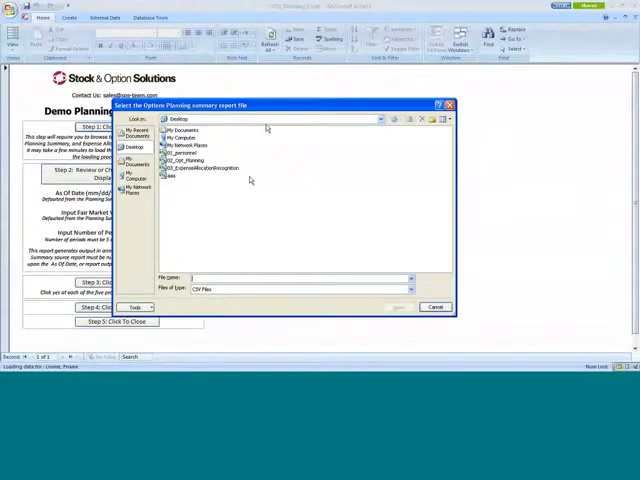
pyautogui.click(190, 160)
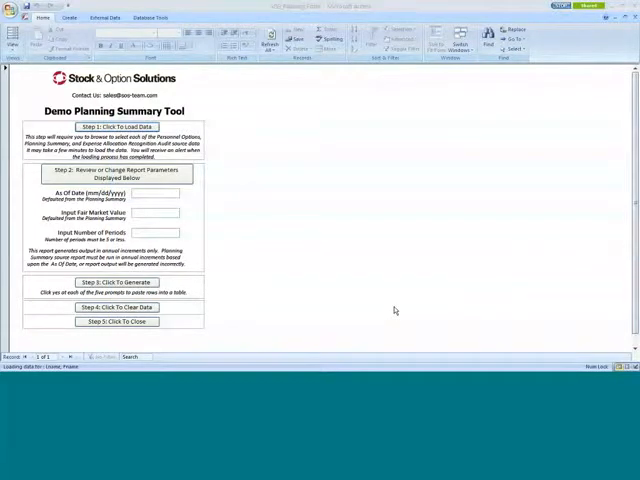
pyautogui.click(117, 127)
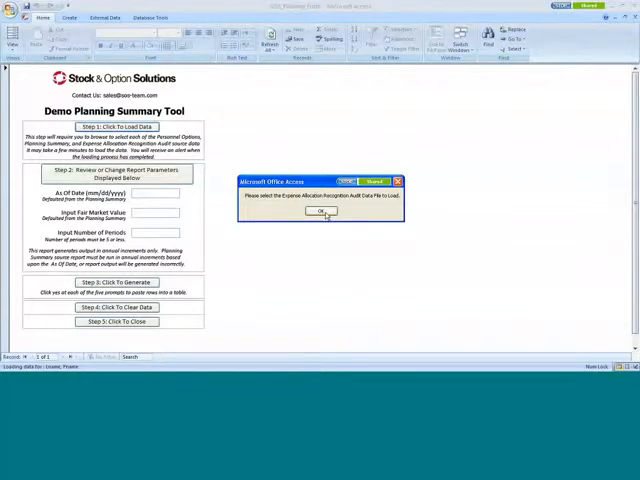
# - Load the expense allocation recognition CSV and dismiss the 'Source Data Load complete' notice
pyautogui.click(320, 212)
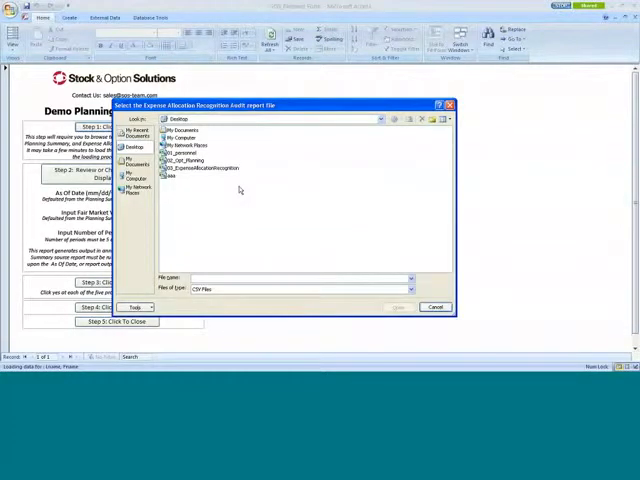
pyautogui.click(205, 167)
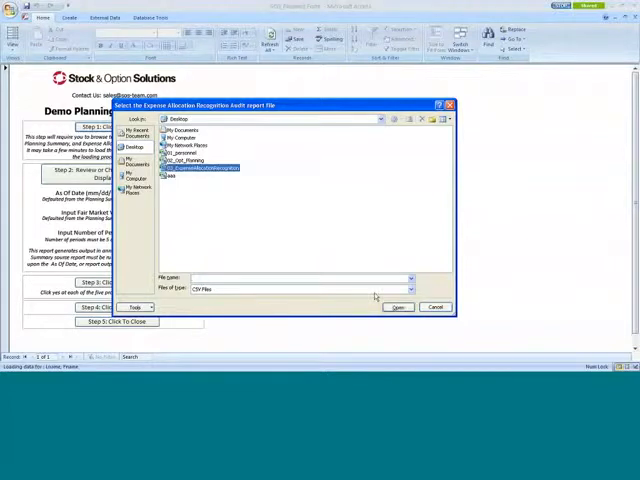
pyautogui.click(397, 307)
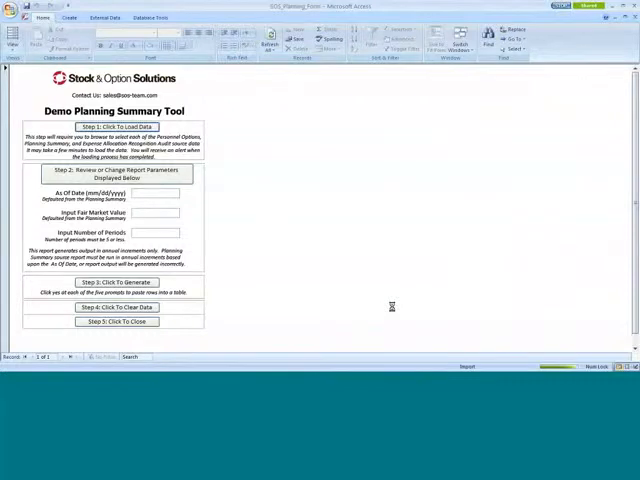
pyautogui.click(117, 127)
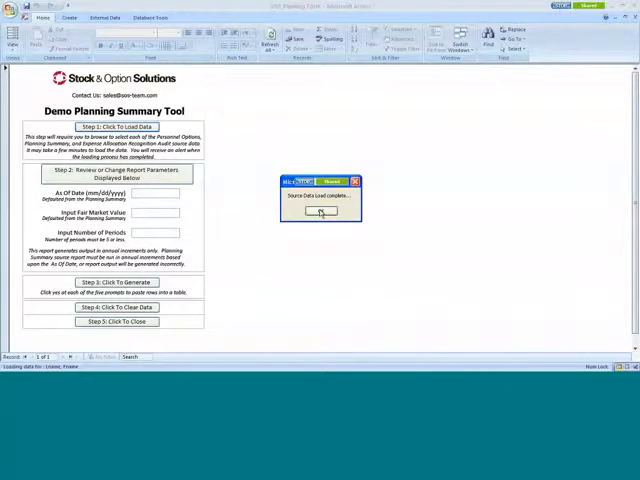
pyautogui.click(320, 211)
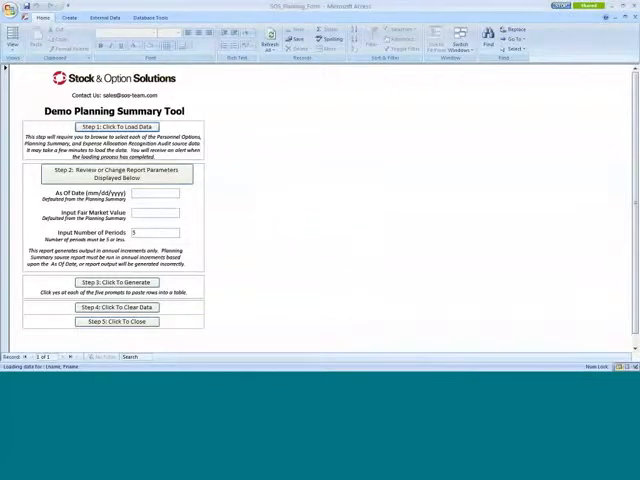
# - Enter As Of Date 12/31/2007 and fair market value 15.65, keeping 5 periods
pyautogui.write('12/31/2007')
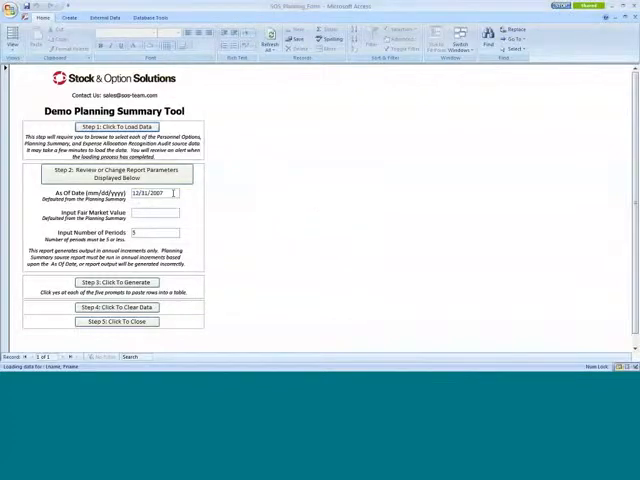
pyautogui.write('15.65')
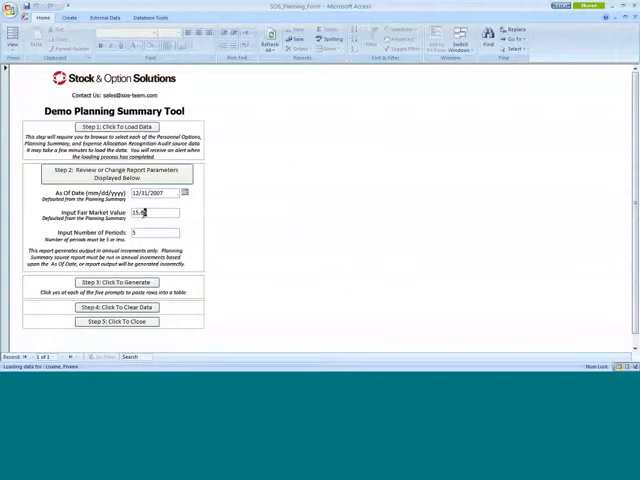
pyautogui.click(152, 212)
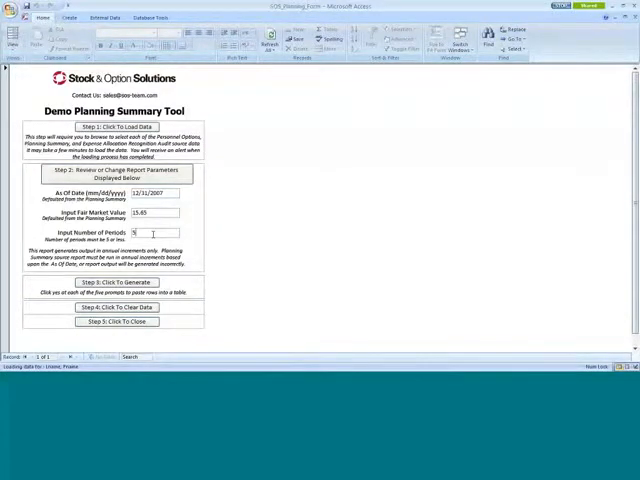
pyautogui.click(152, 212)
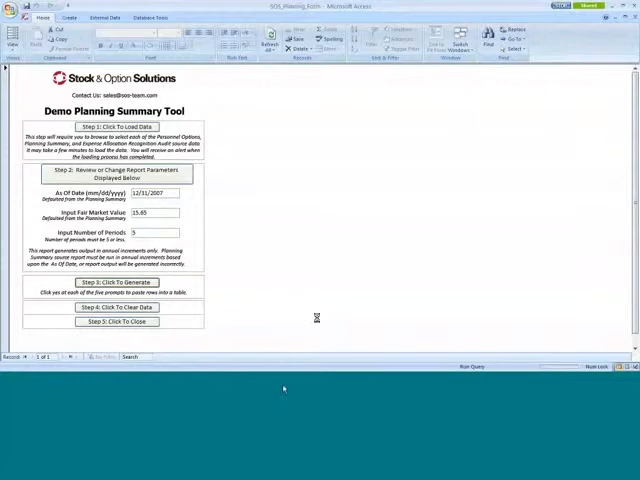
pyautogui.moveTo(280, 394)
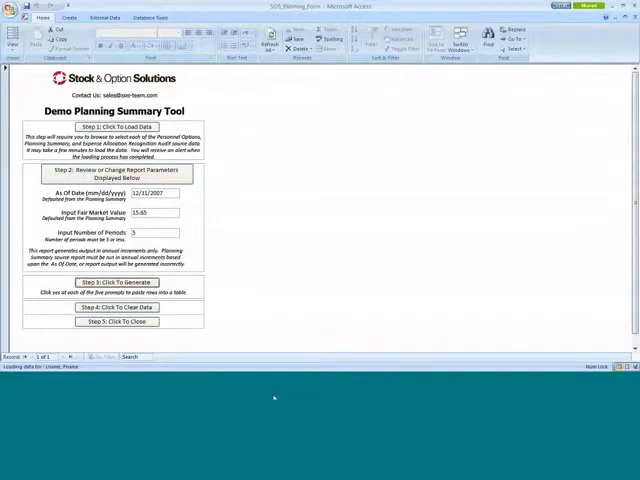
# - Bring up the generated planning summary report in Excel Book2
pyautogui.click(117, 282)
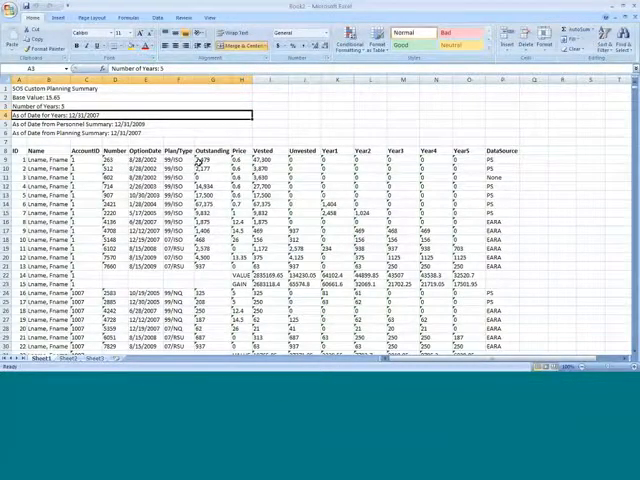
pyautogui.click(48, 122)
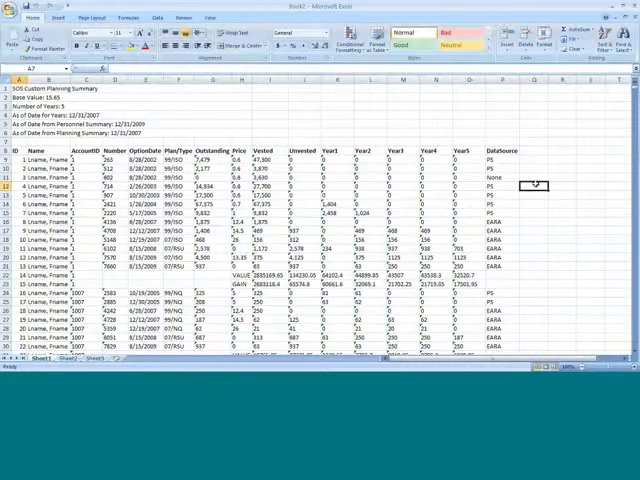
pyautogui.click(503, 203)
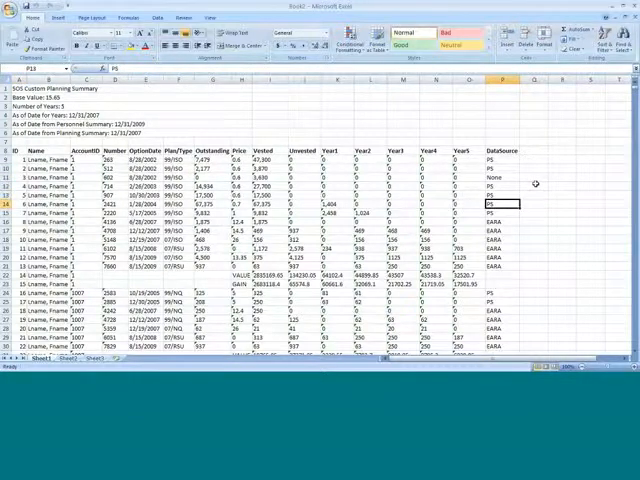
pyautogui.click(503, 178)
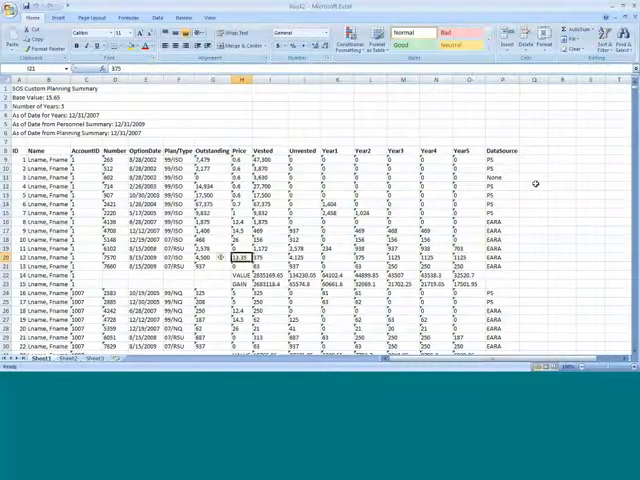
# - Review the lower report rows, then return to Access and dismiss 'Report Complete'
pyautogui.click(240, 268)
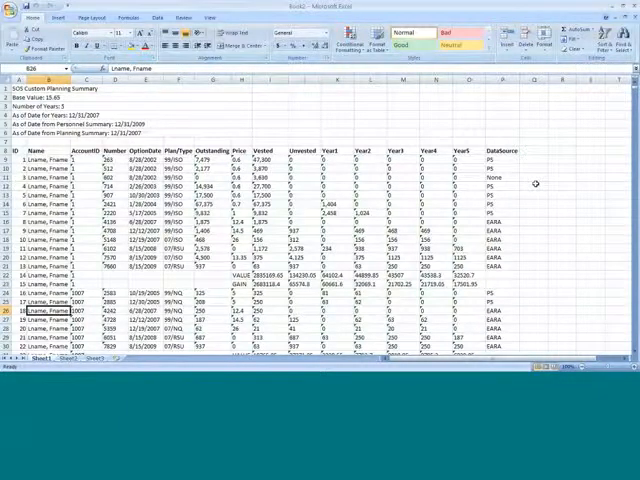
pyautogui.click(62, 313)
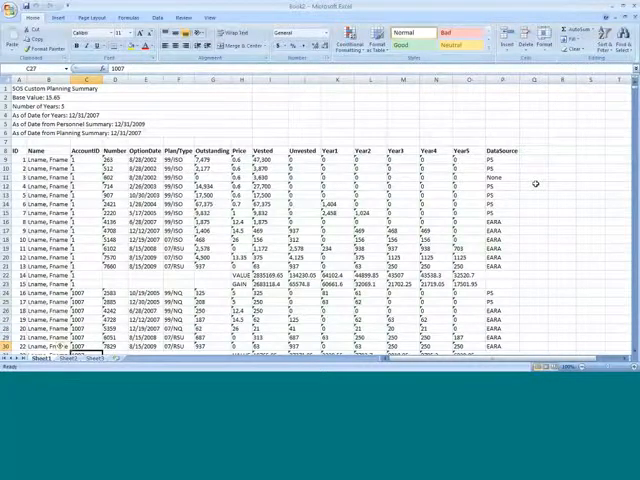
pyautogui.scroll(-3)
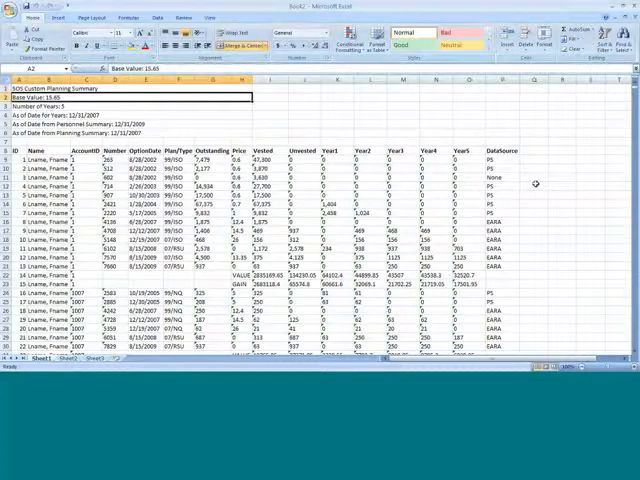
pyautogui.click(35, 106)
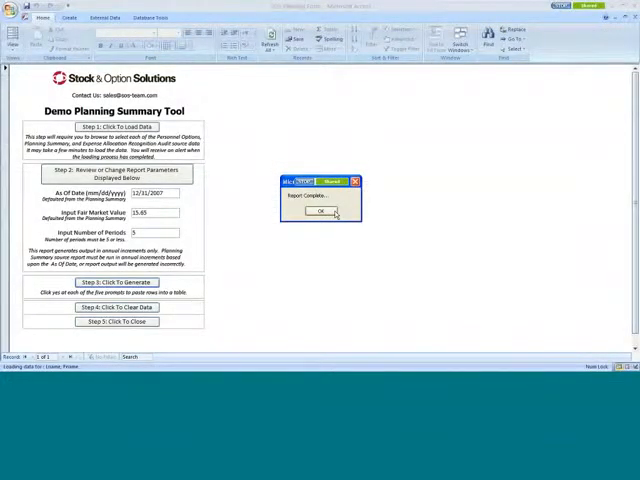
pyautogui.click(321, 211)
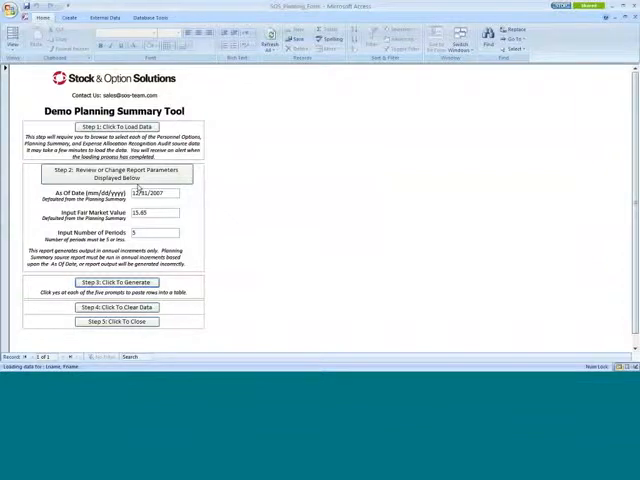